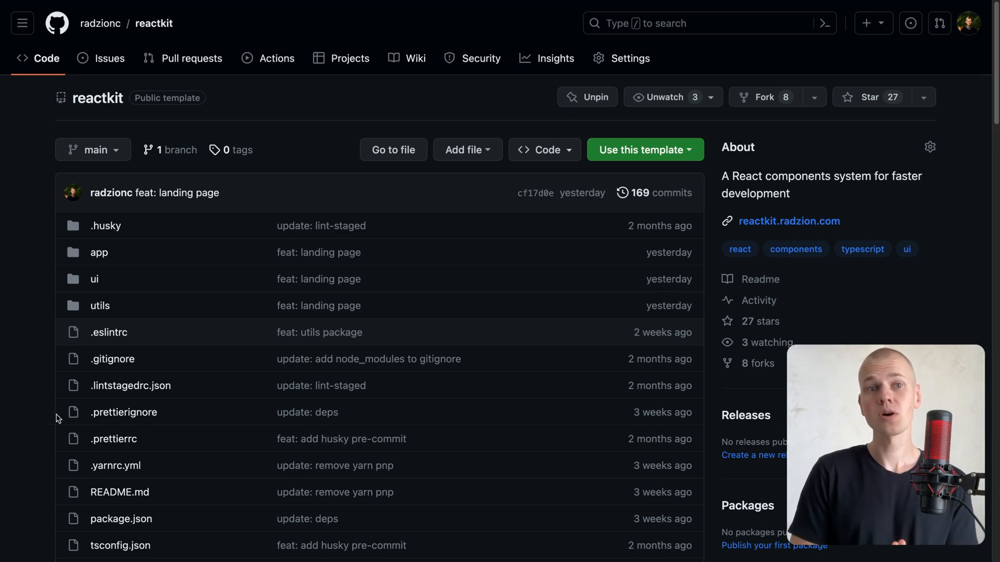
{"action": "mouse_move", "coordinate": [99, 311]}
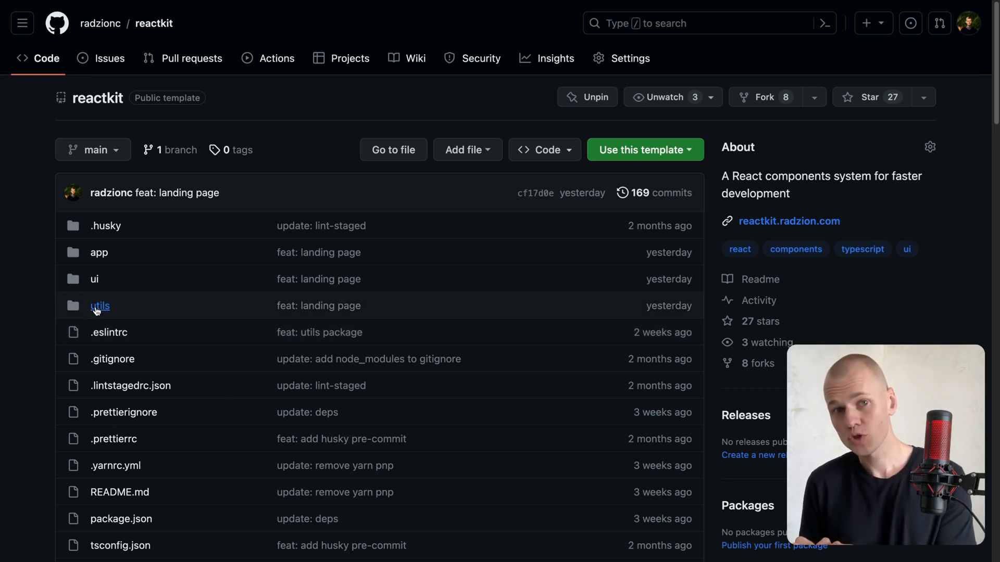
Step: Browse the reactkit utils folder on GitHub: the array helpers, then the time helpers
{"action": "left_click", "coordinate": [100, 306]}
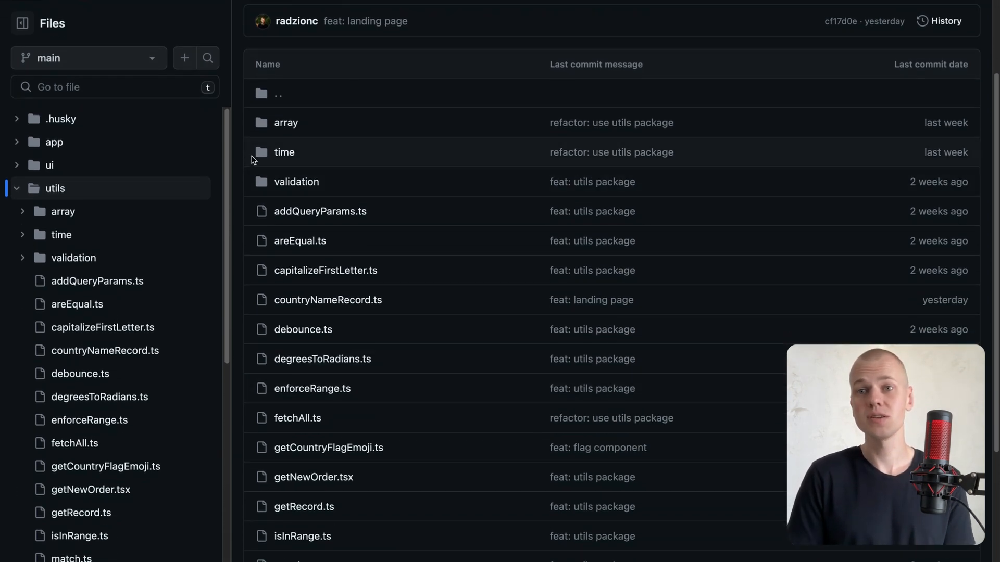
{"action": "left_click", "coordinate": [286, 123]}
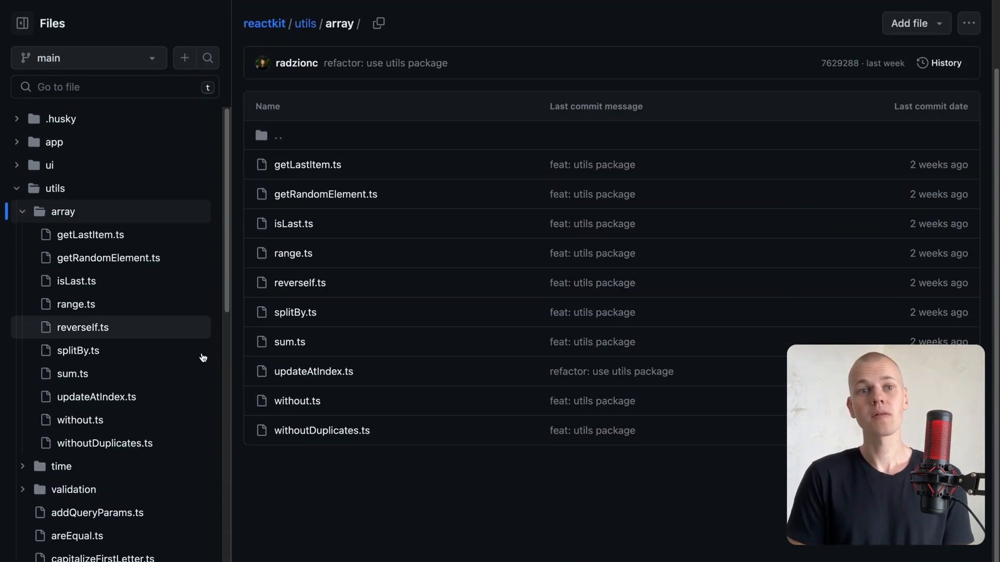
{"action": "left_click", "coordinate": [304, 23]}
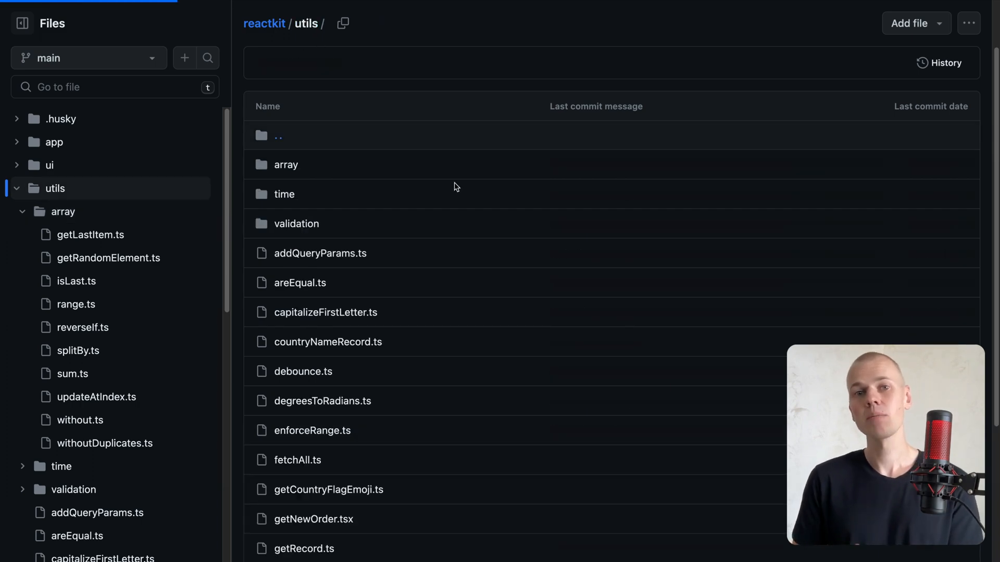
{"action": "left_click", "coordinate": [283, 194]}
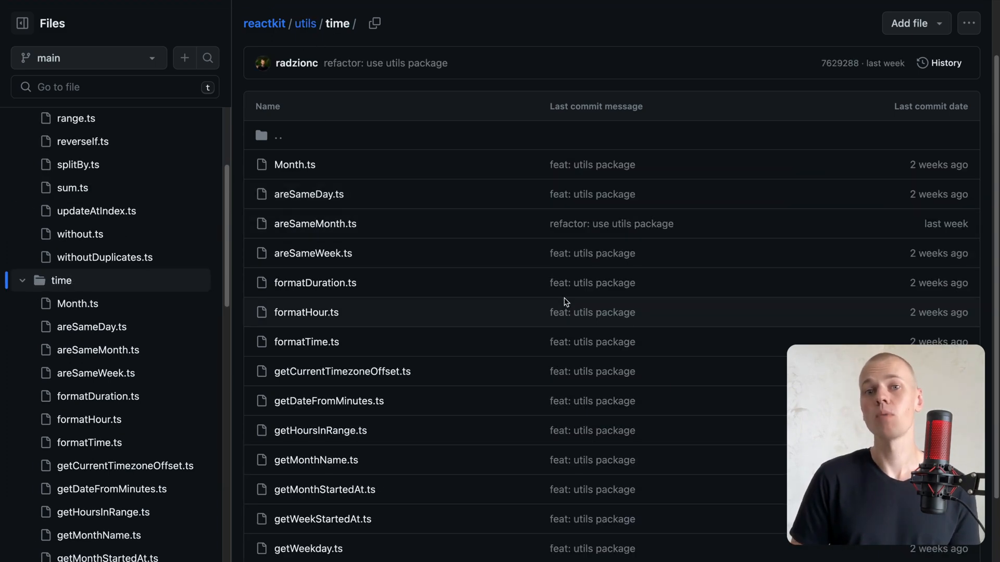
{"action": "left_click", "coordinate": [305, 23]}
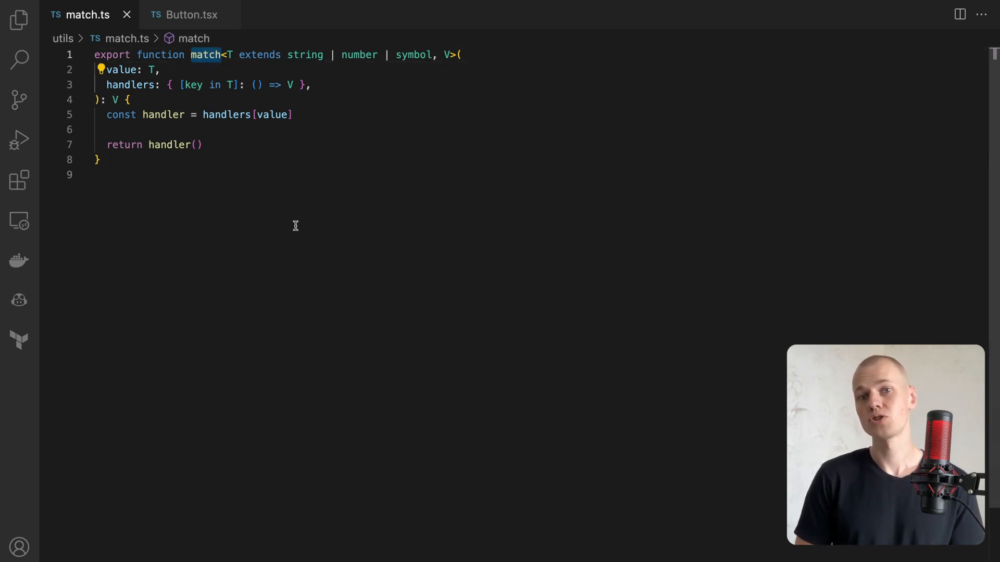
Step: Compare Button.tsx with match.ts, highlighting match's value parameter and handler call
{"action": "left_click", "coordinate": [191, 15]}
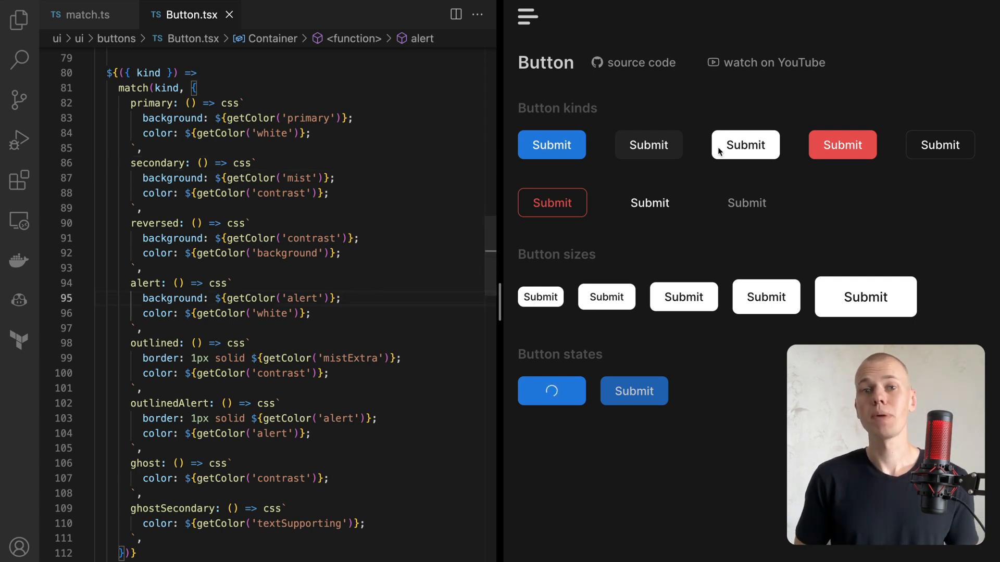
{"action": "mouse_move", "coordinate": [552, 203]}
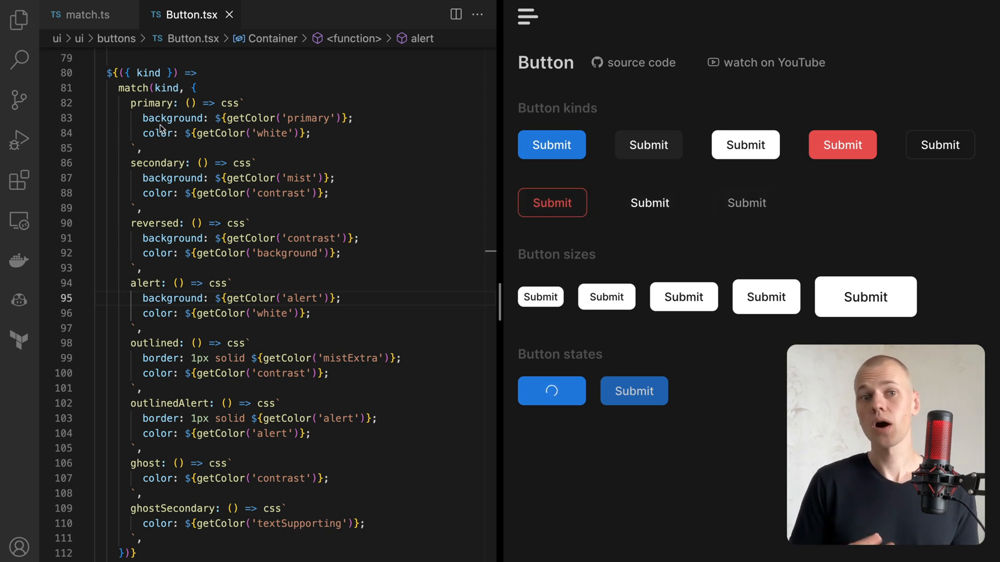
{"action": "left_click", "coordinate": [81, 14]}
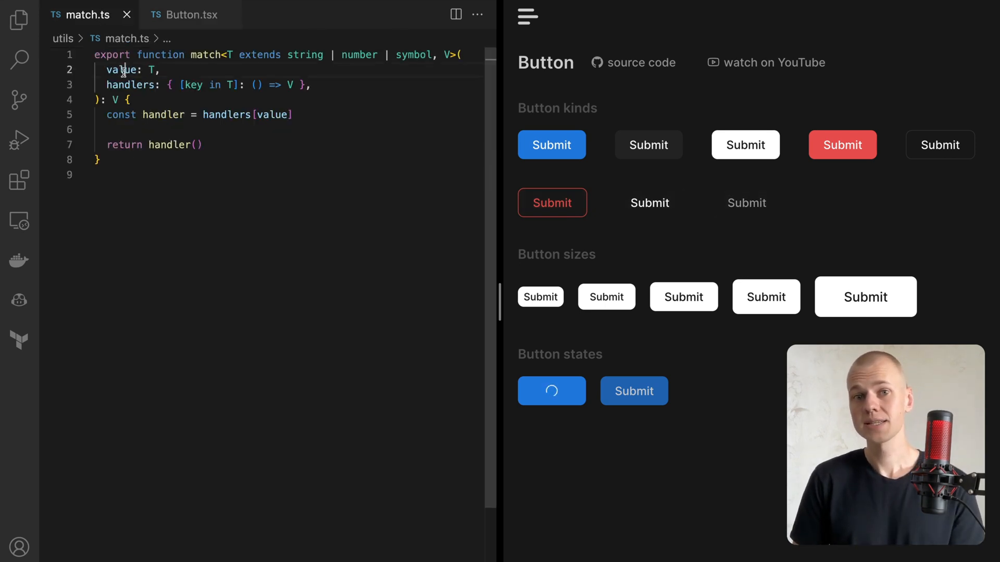
{"action": "double_click", "coordinate": [130, 84]}
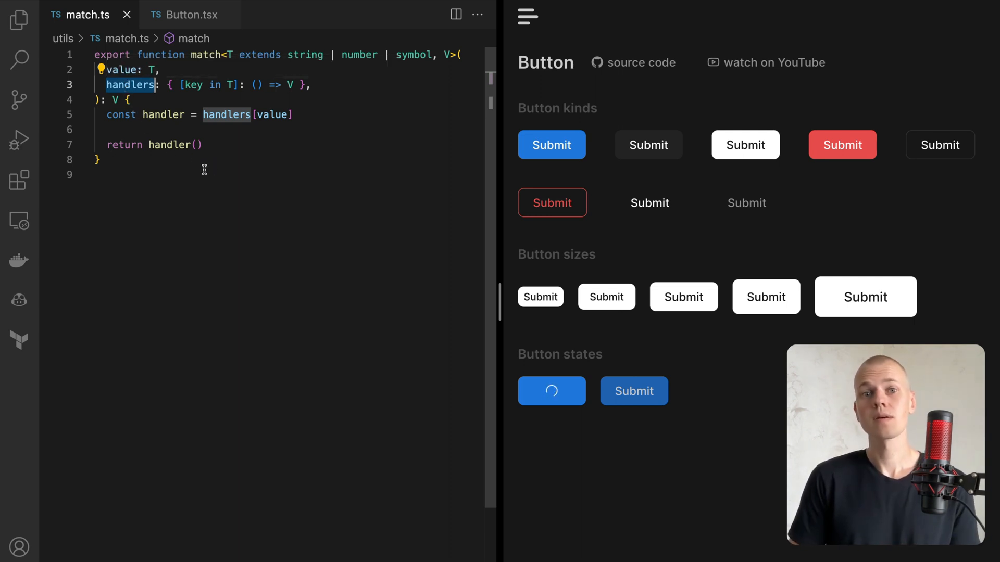
{"action": "left_click", "coordinate": [169, 145]}
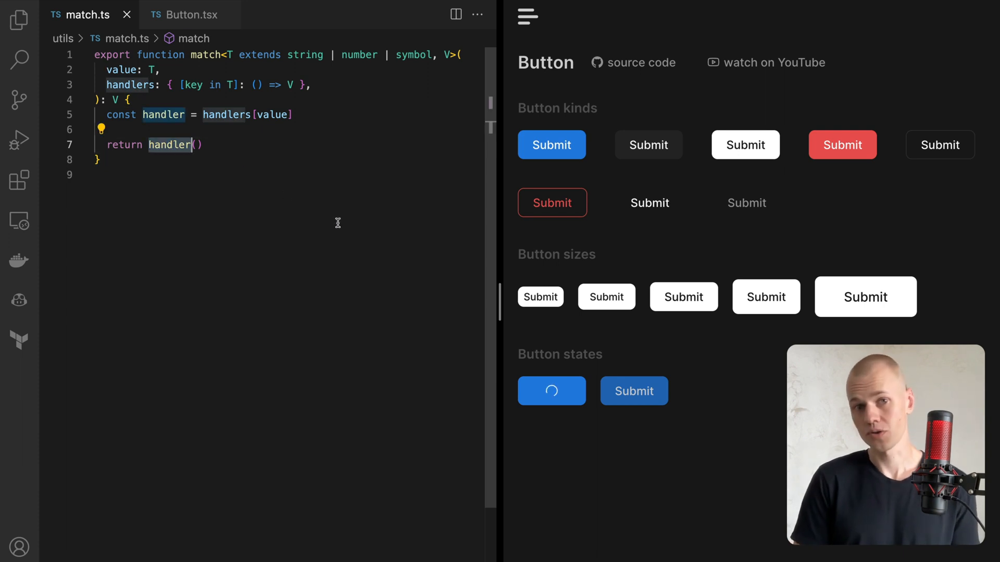
Step: Return to Button.tsx and scroll through the button kinds
{"action": "left_click", "coordinate": [190, 15]}
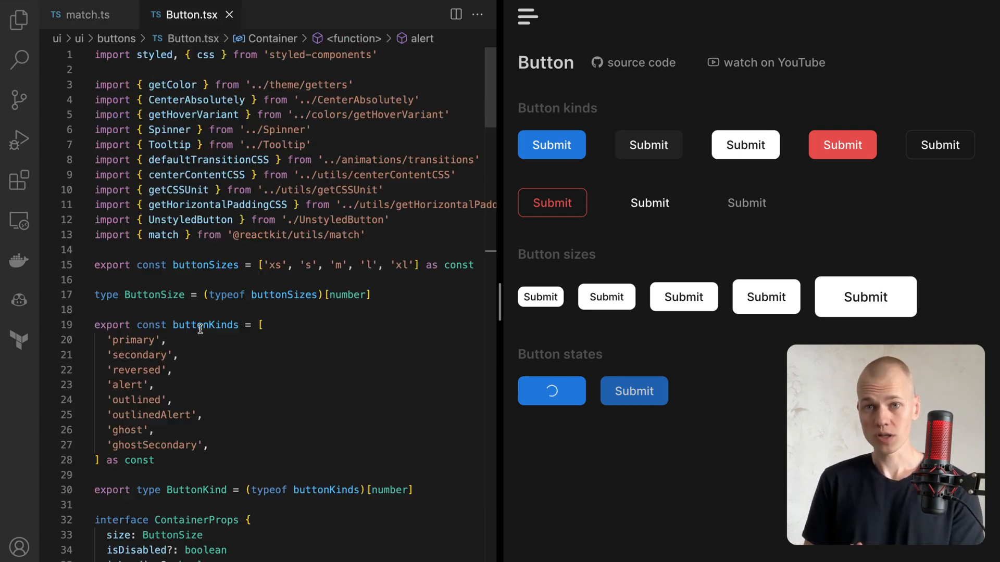
{"action": "mouse_move", "coordinate": [196, 490]}
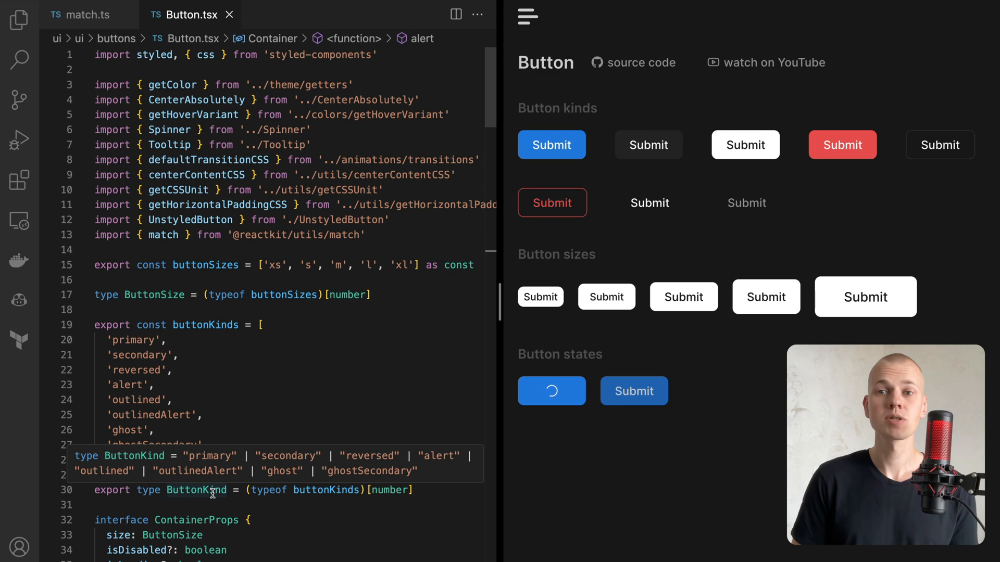
{"action": "scroll", "scroll_direction": "down", "scroll_amount": 3}
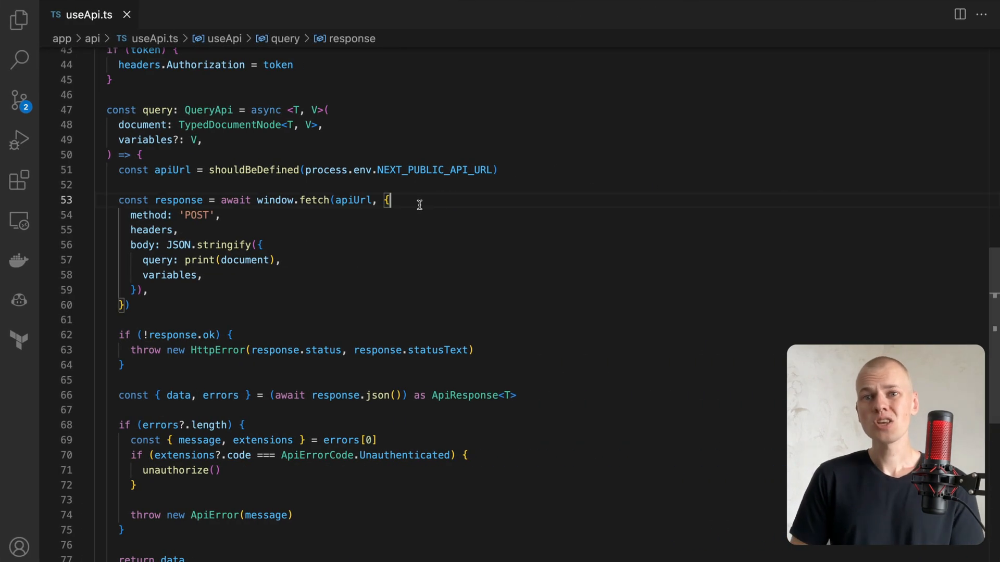
{"action": "mouse_move", "coordinate": [418, 170]}
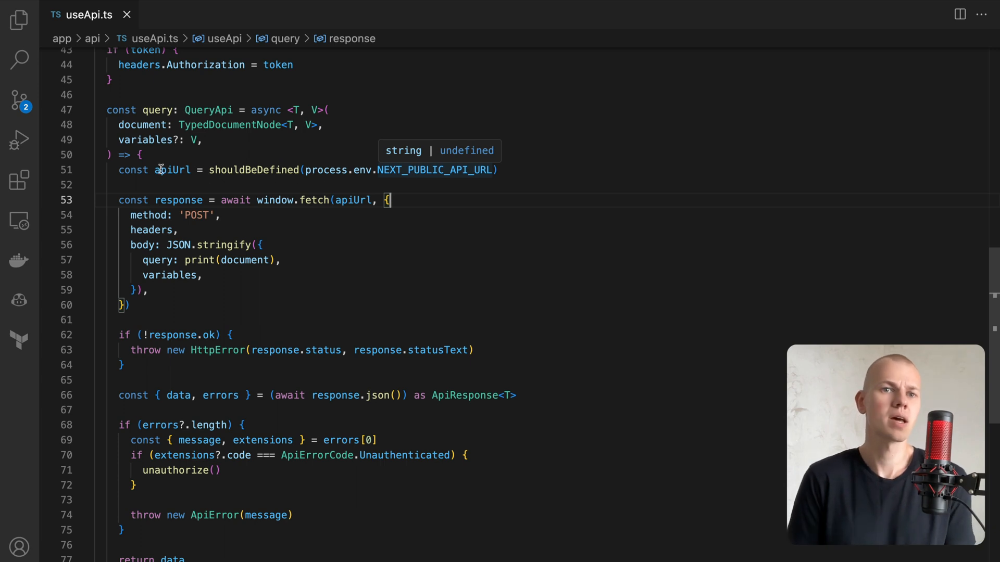
Step: Point at process.env in the shouldBeDefined call for apiUrl in useApi.ts
{"action": "left_click", "coordinate": [160, 185]}
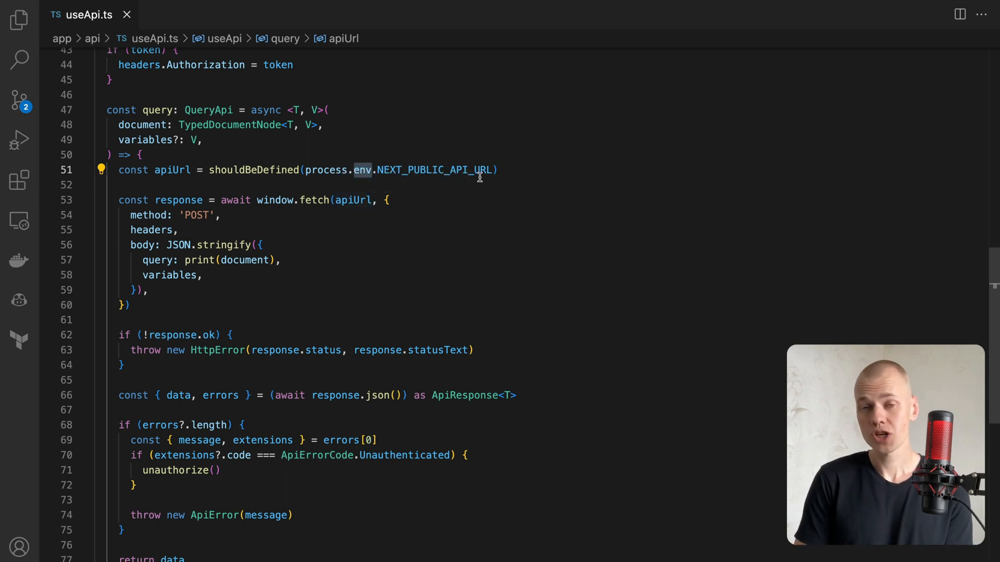
{"action": "mouse_move", "coordinate": [472, 170]}
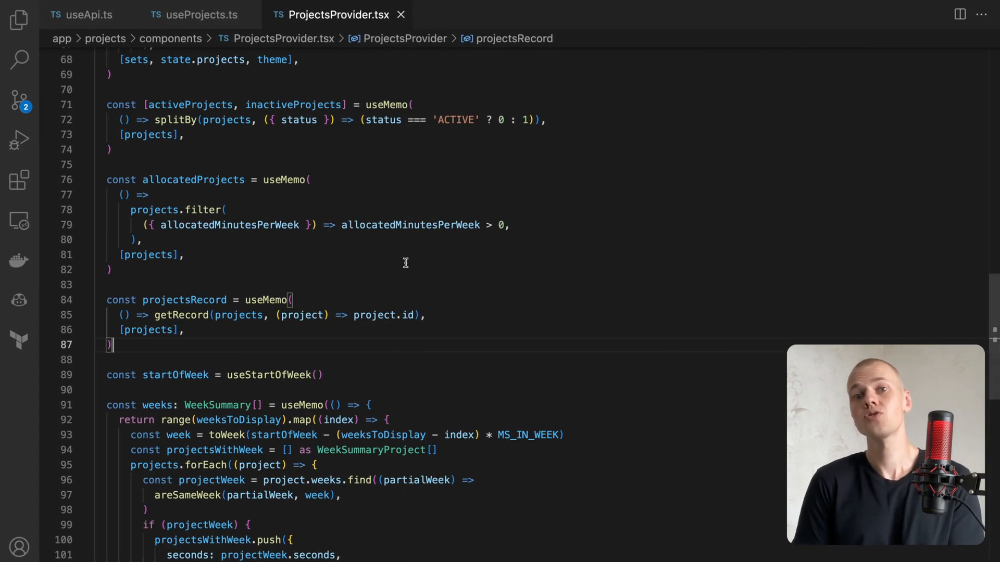
{"action": "mouse_move", "coordinate": [185, 300]}
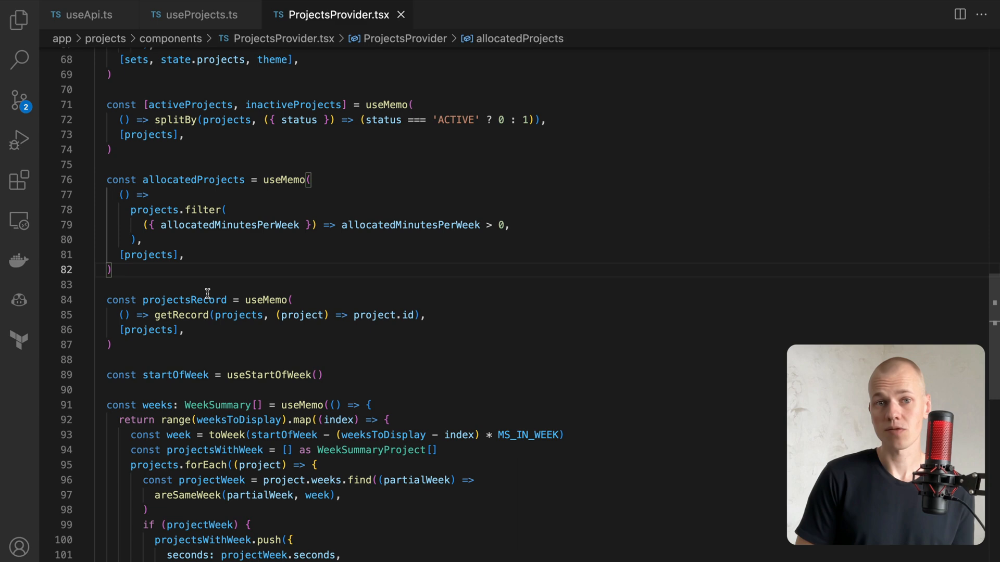
Step: Scroll ProjectsProvider.tsx to the useMemo blocks using range for weeks
{"action": "scroll", "scroll_direction": "down", "scroll_amount": 3}
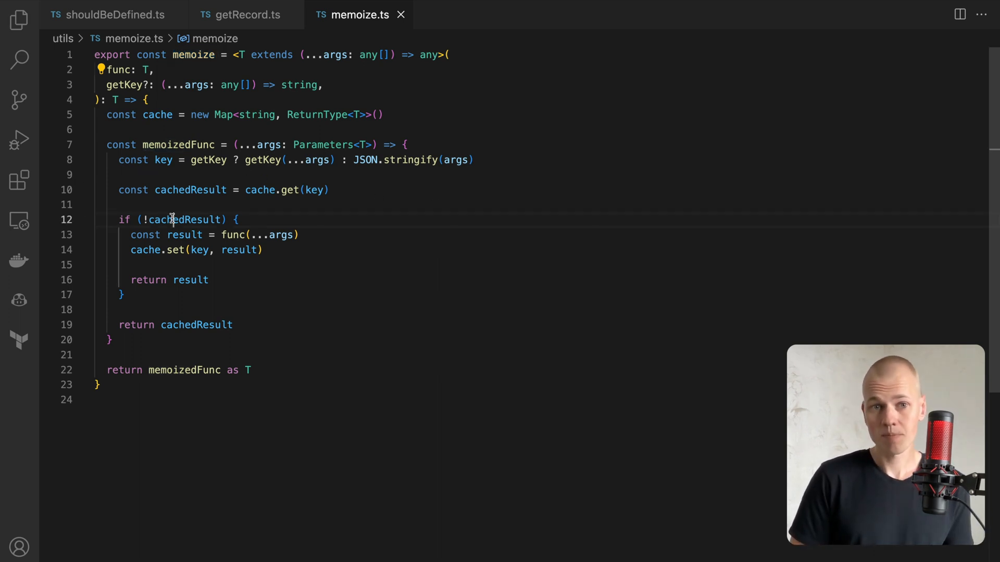
{"action": "double_click", "coordinate": [185, 219]}
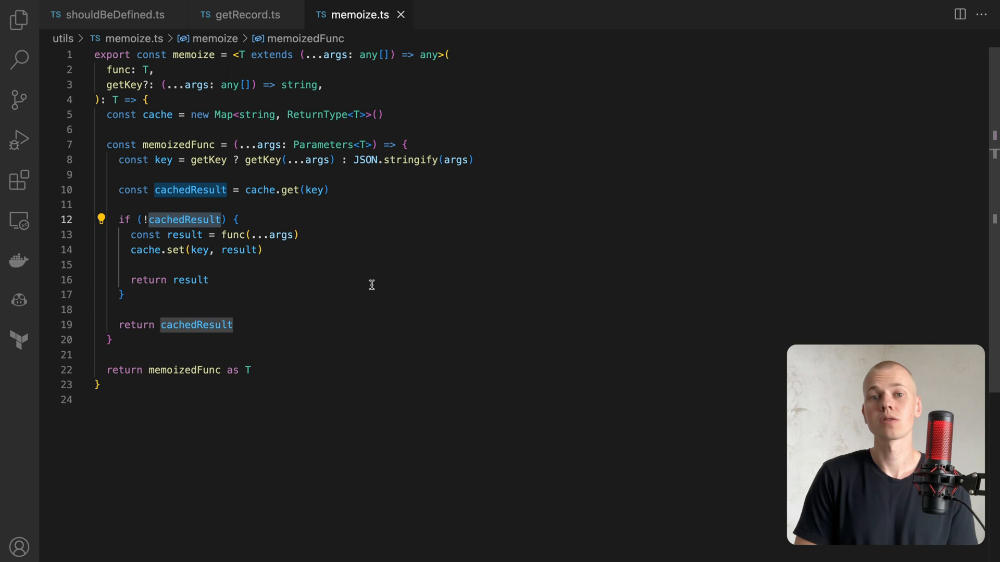
{"action": "left_click", "coordinate": [255, 189]}
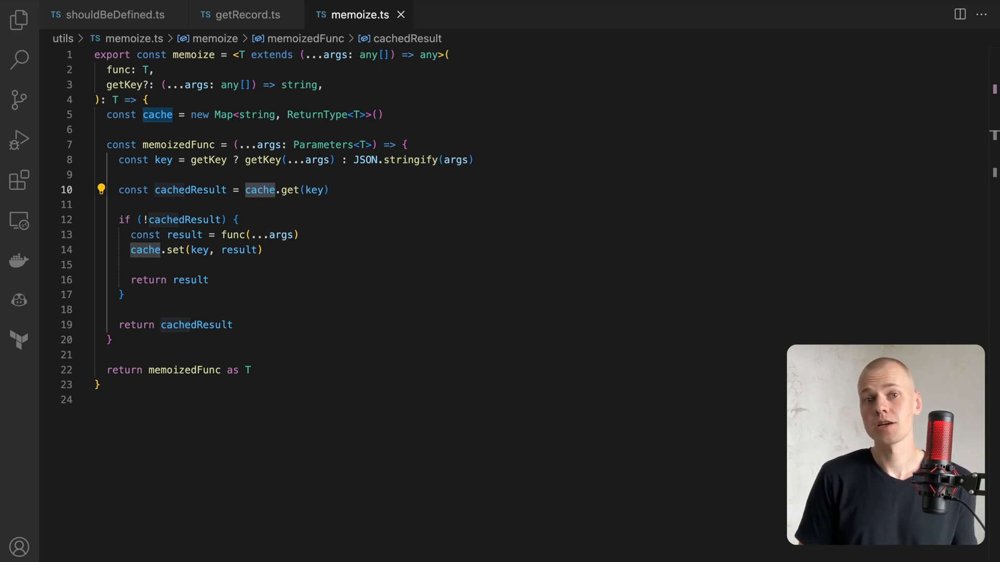
{"action": "left_click", "coordinate": [473, 14]}
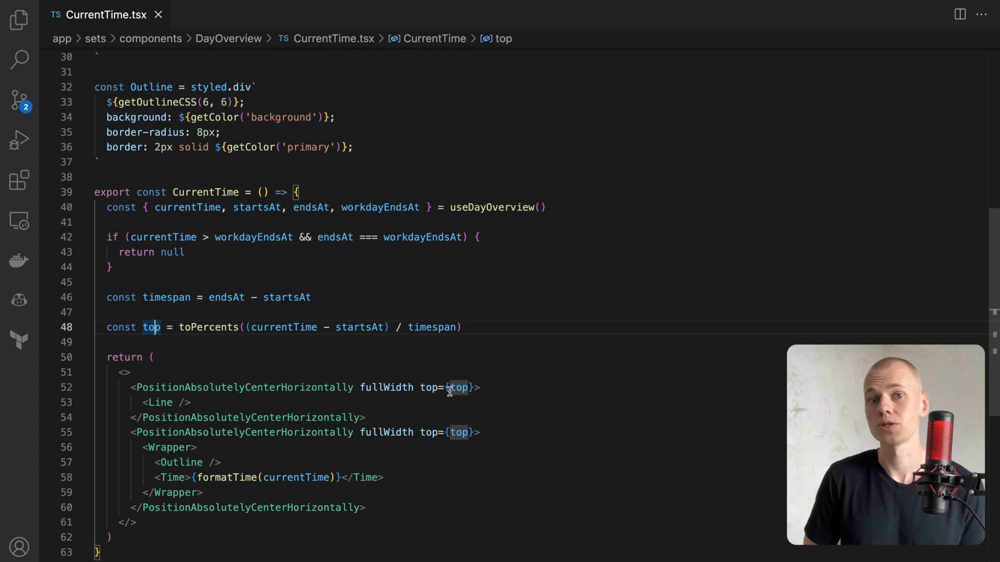
{"action": "mouse_move", "coordinate": [258, 386]}
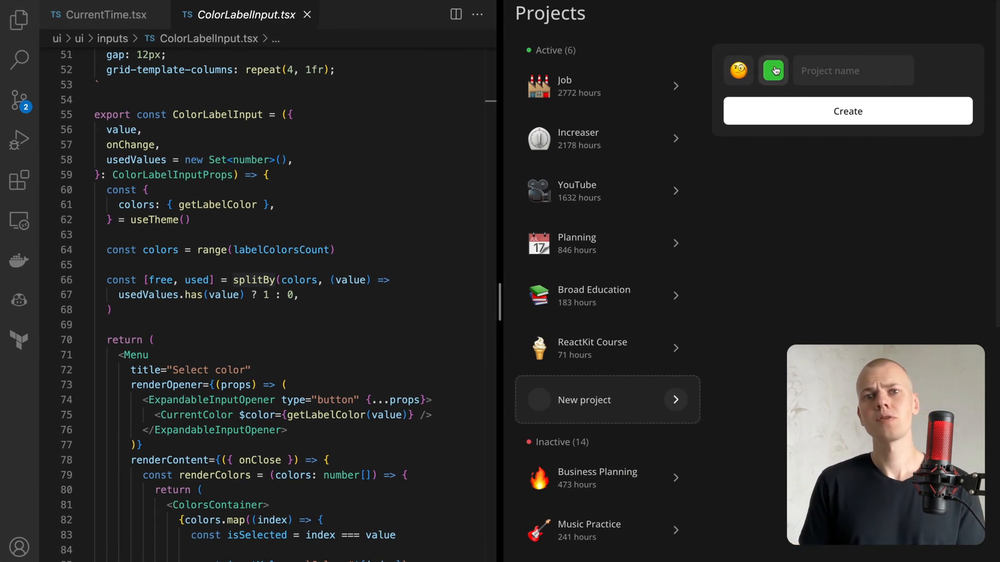
Step: Open the colour picker on Increaser's new project form beside ColorLabelInput.tsx
{"action": "left_click", "coordinate": [772, 71]}
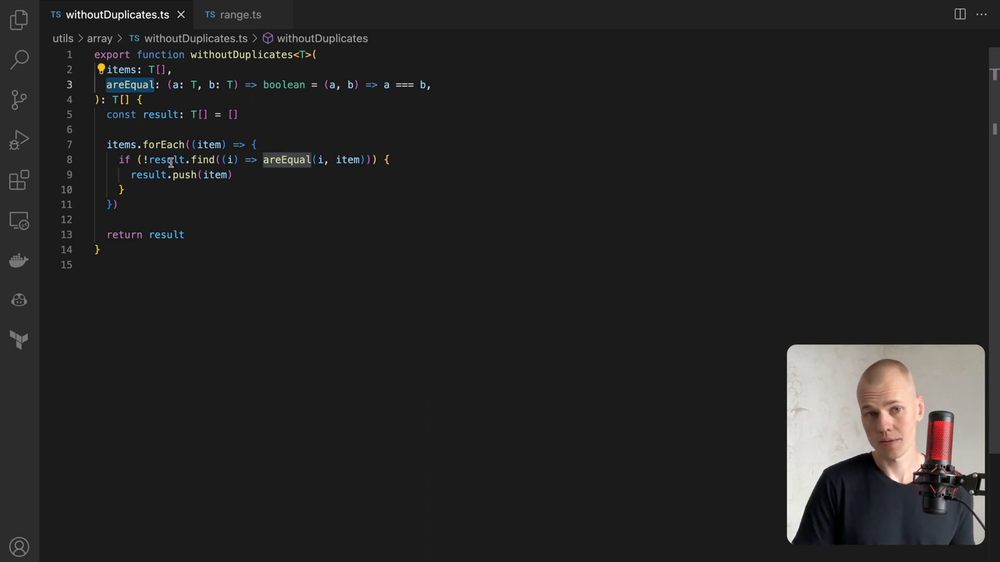
Step: Switch from withoutDuplicates.ts to the range.ts tab
{"action": "left_click", "coordinate": [240, 14]}
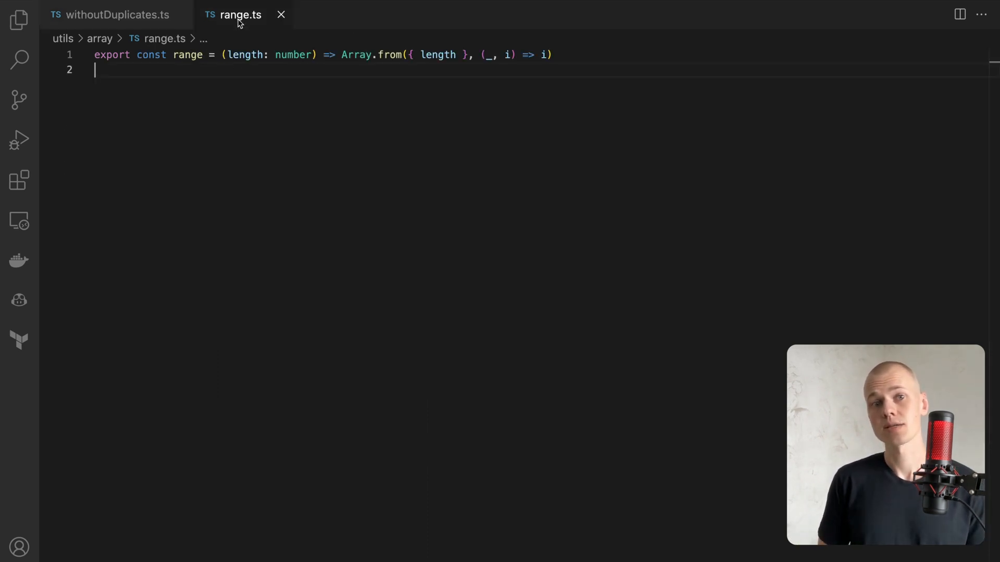
{"action": "mouse_move", "coordinate": [259, 82]}
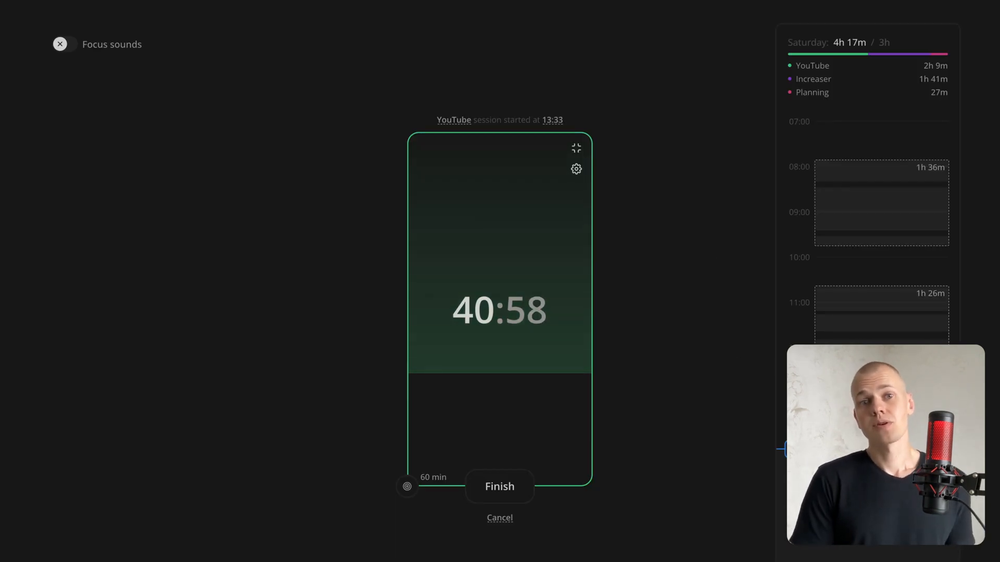
{"action": "mouse_move", "coordinate": [575, 148]}
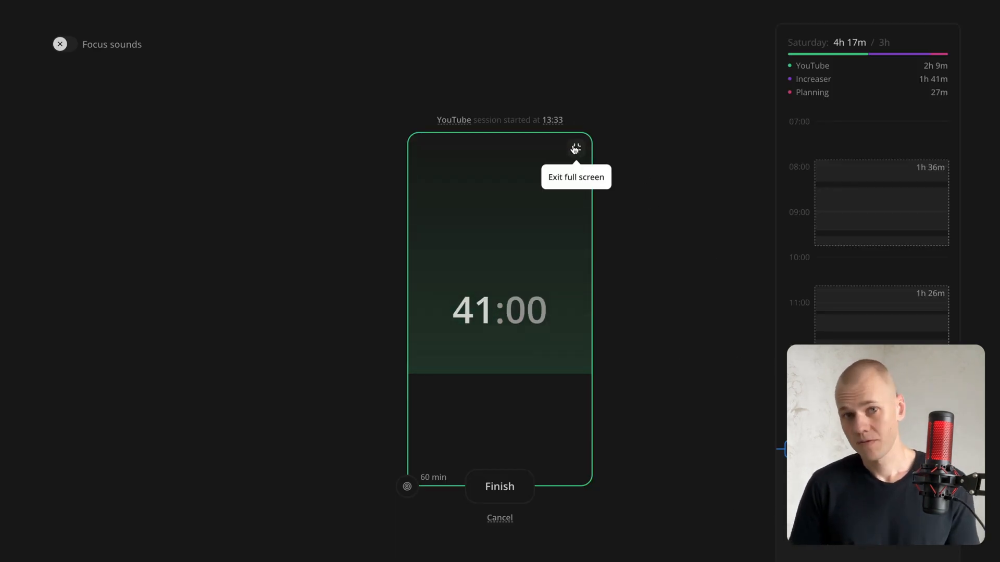
Step: Exit the full-screen focus timer and go to the Work Schedule page
{"action": "left_click", "coordinate": [575, 149]}
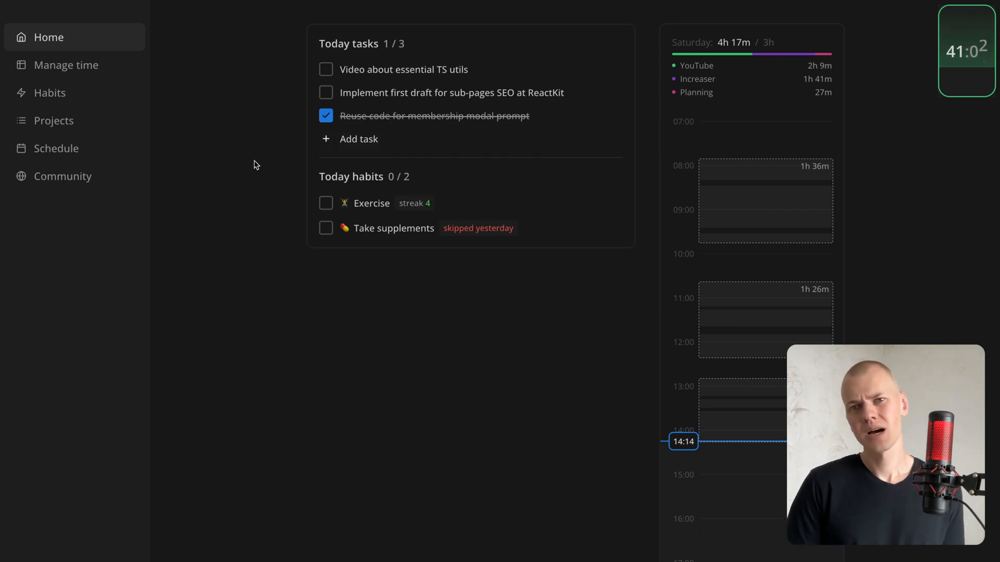
{"action": "mouse_move", "coordinate": [66, 65]}
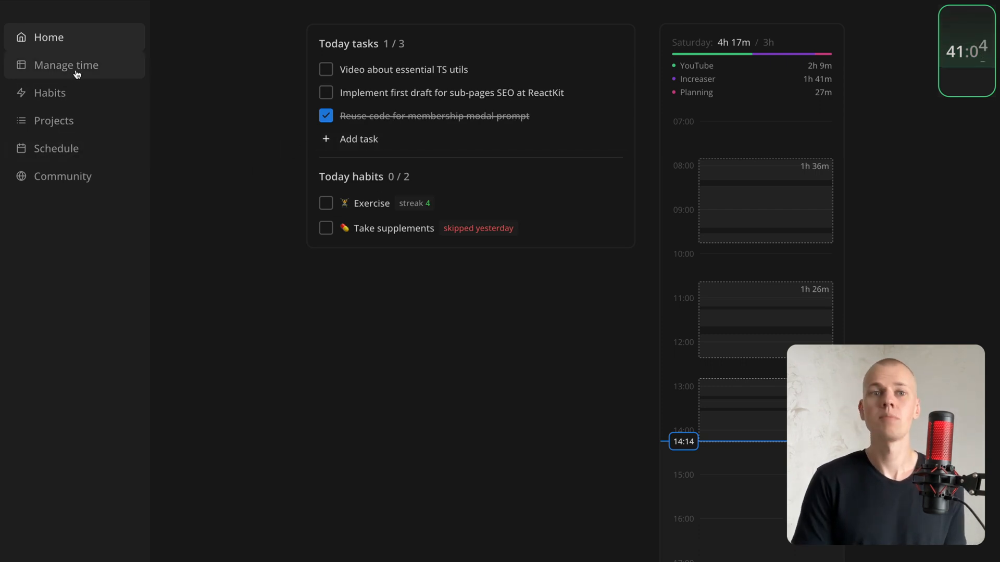
{"action": "left_click", "coordinate": [57, 148]}
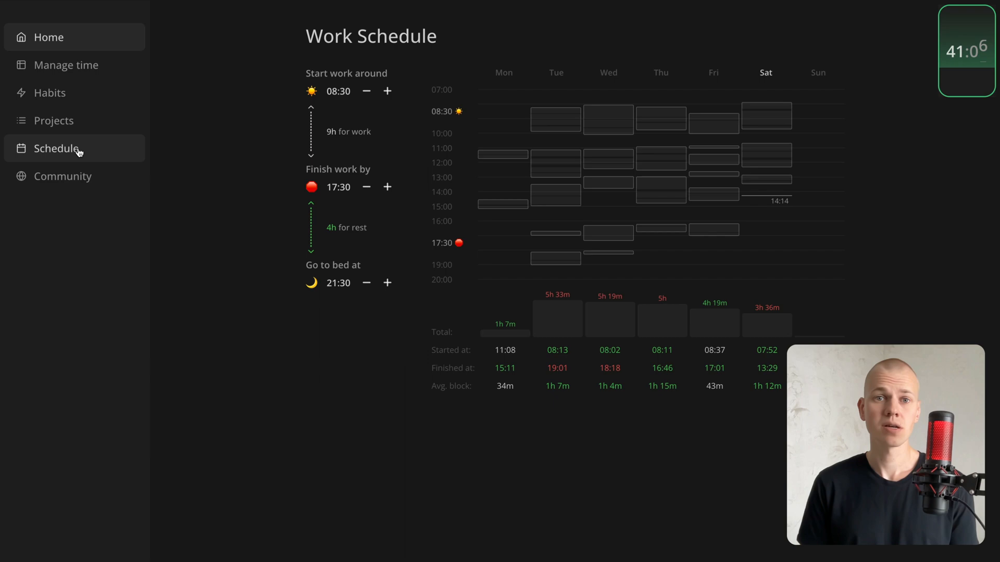
{"action": "left_click", "coordinate": [63, 176]}
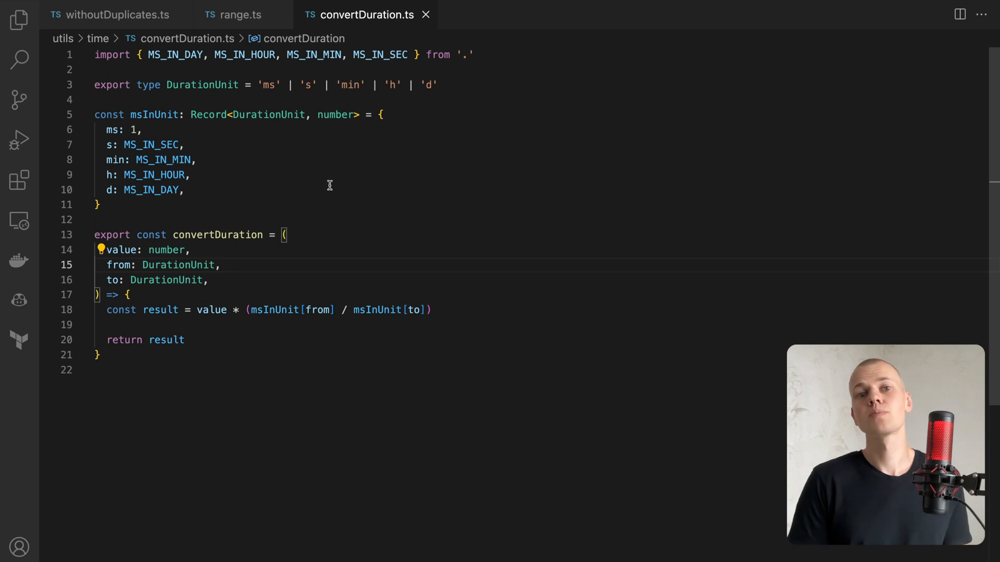
{"action": "mouse_move", "coordinate": [308, 186]}
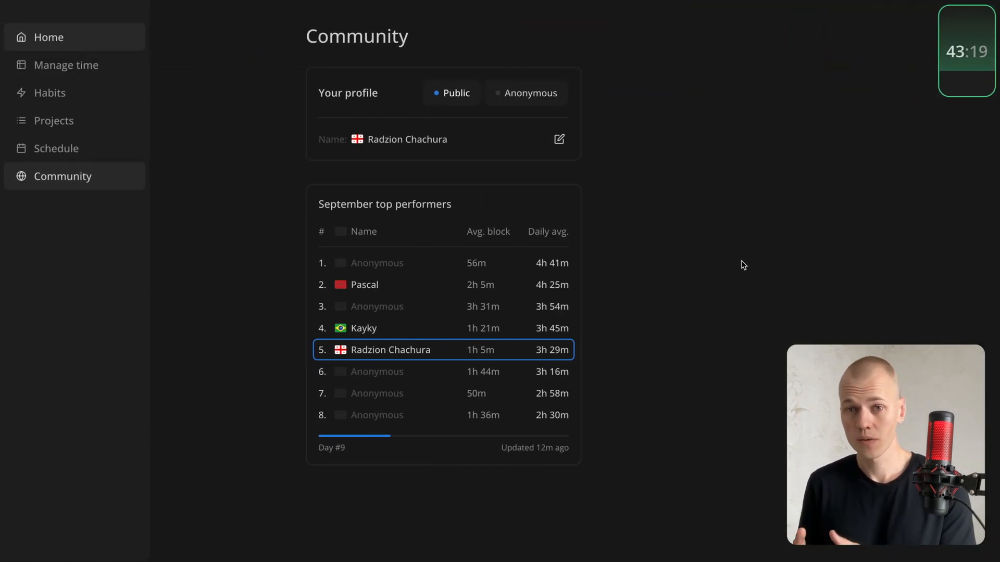
{"action": "mouse_move", "coordinate": [321, 465]}
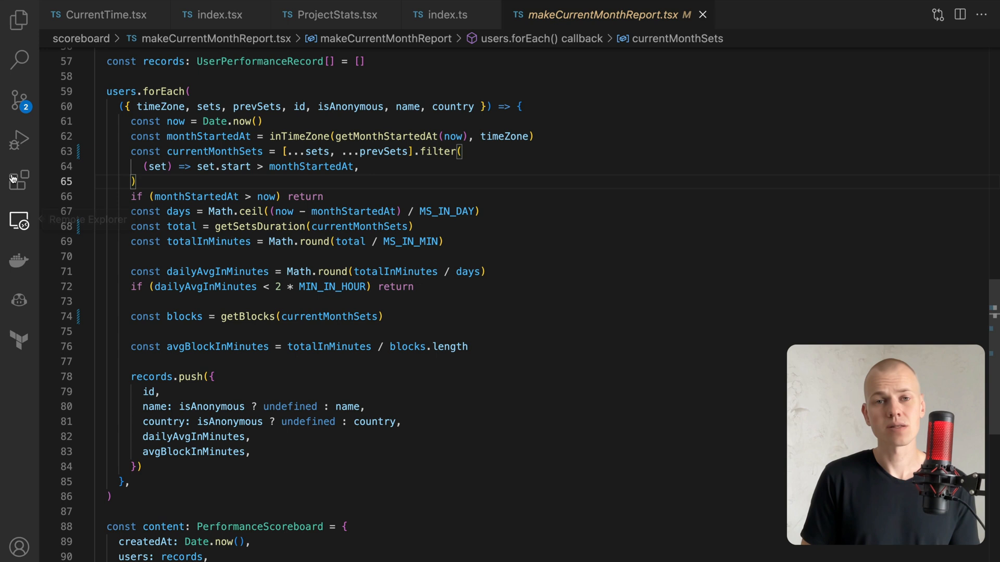
{"action": "mouse_move", "coordinate": [225, 121]}
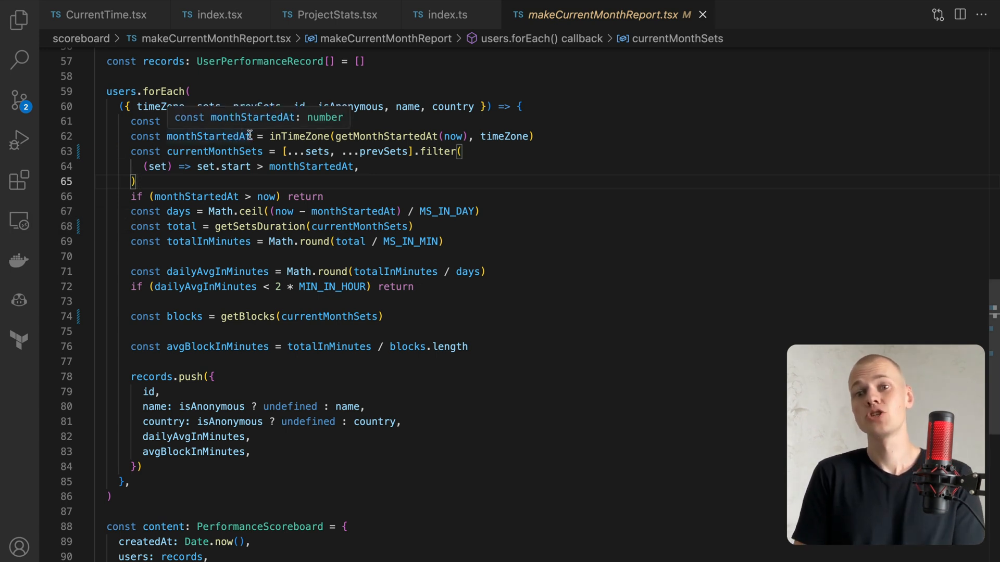
{"action": "mouse_move", "coordinate": [448, 163]}
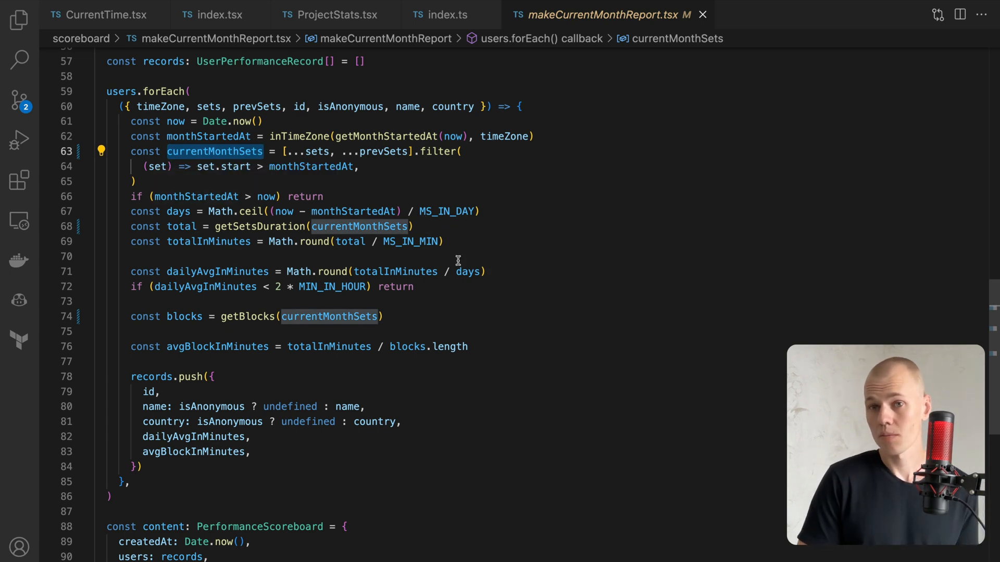
Step: Alt+Tab from makeCurrentMonthReport.tsx to the reactkit GitHub page in Chrome
{"action": "key", "text": "alt+tab"}
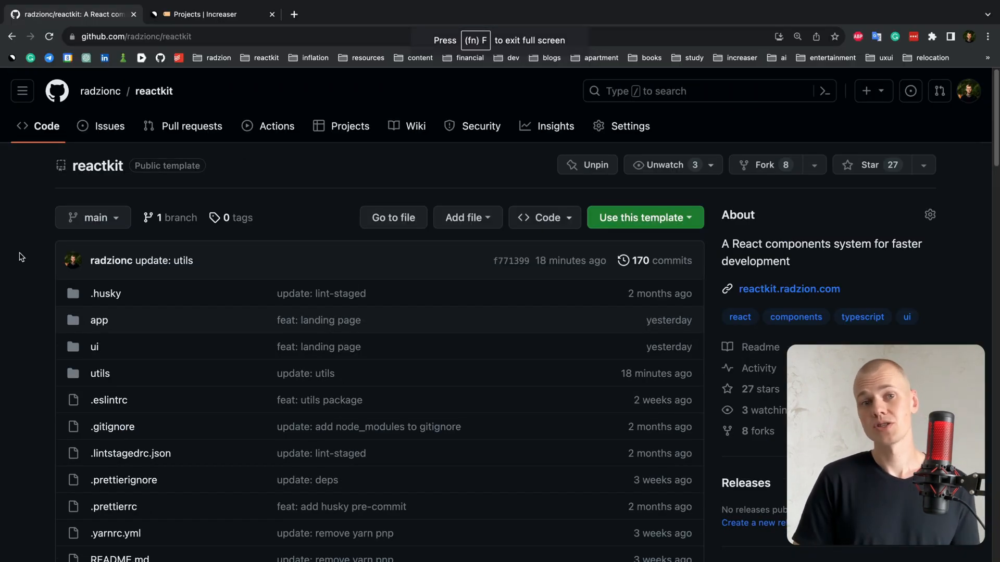